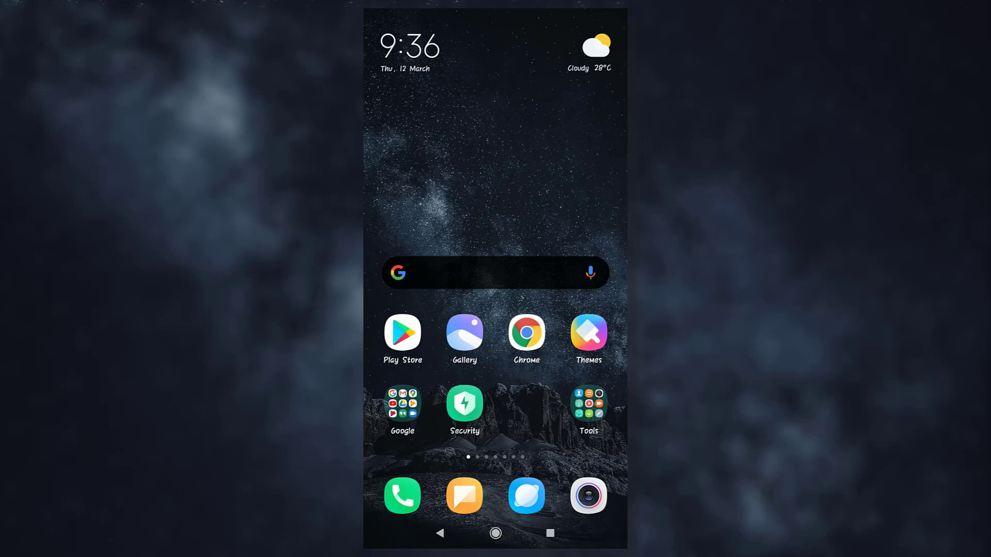
Swipe left through three home screen app pages to browse them
{"action": "scroll", "scroll_direction": "left", "scroll_amount": 3}
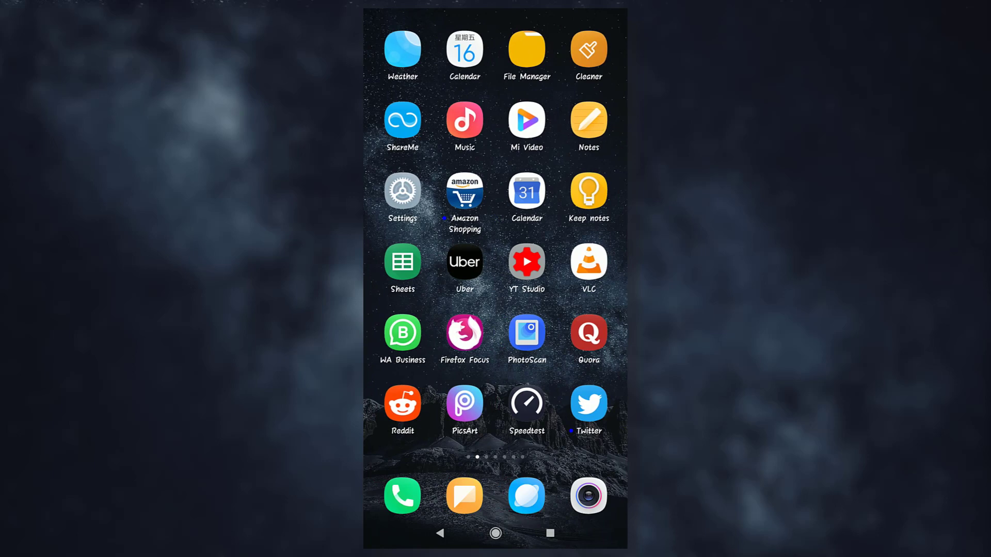
{"action": "scroll", "scroll_direction": "left", "scroll_amount": 3}
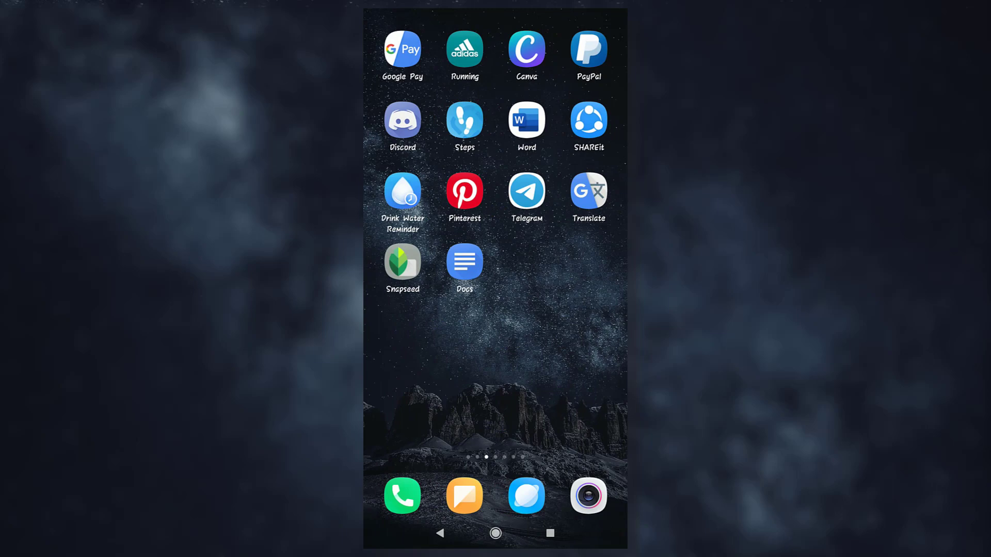
{"action": "scroll", "scroll_direction": "left", "scroll_amount": 3}
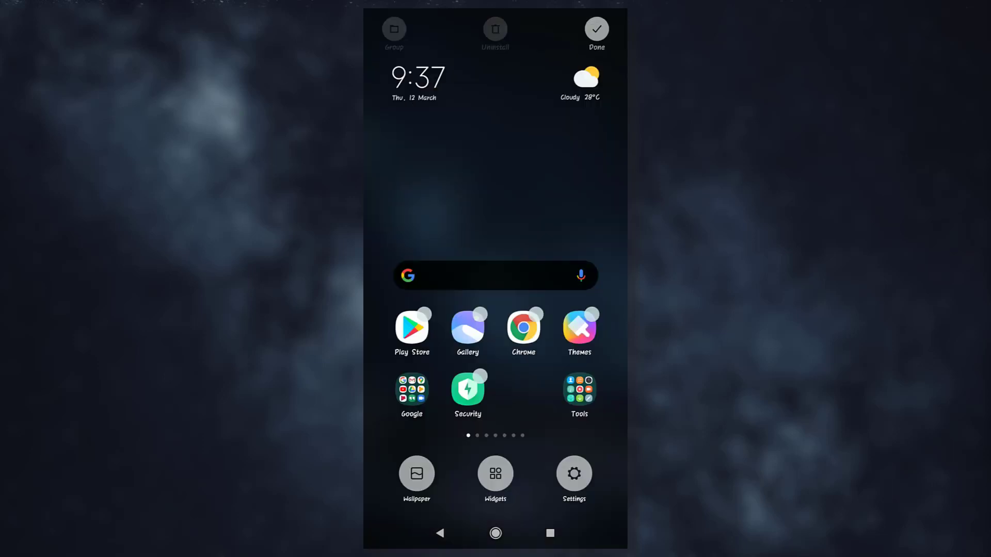
Exit edit mode with Done and launch File Manager from the second app page
{"action": "left_click", "coordinate": [596, 28]}
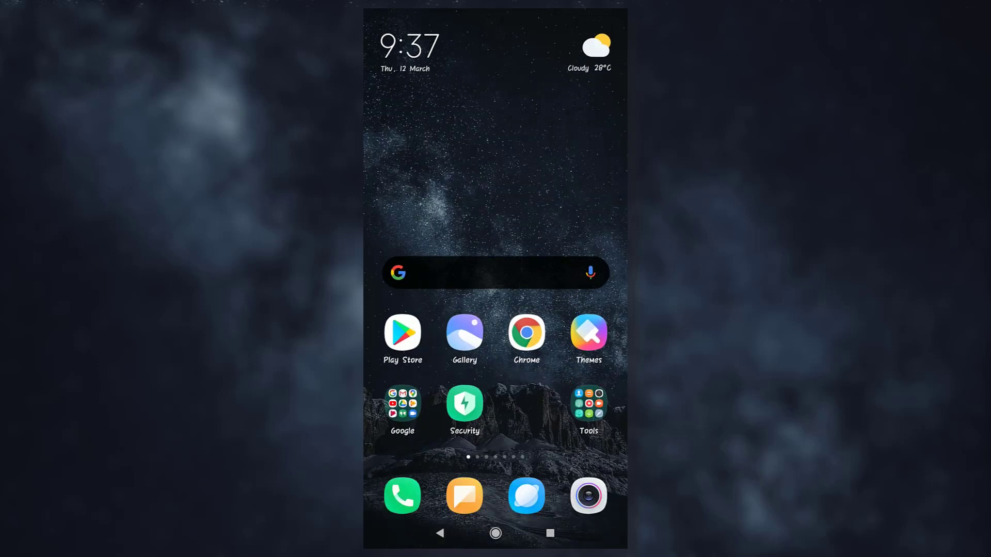
{"action": "scroll", "scroll_direction": "left", "scroll_amount": 3}
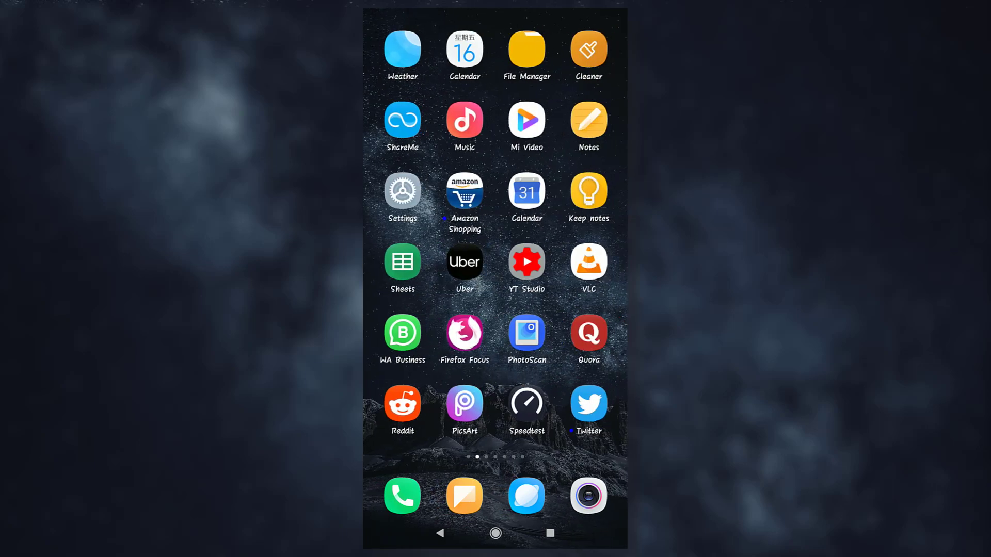
{"action": "left_click", "coordinate": [526, 49]}
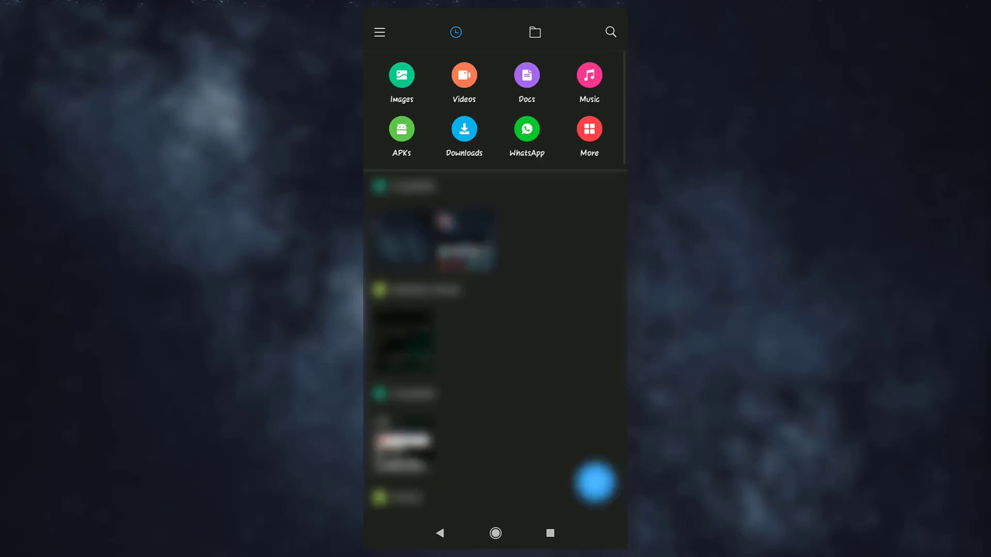
Install the com.miui.home APK from Downloads as a System launcher update
{"action": "left_click", "coordinate": [465, 129]}
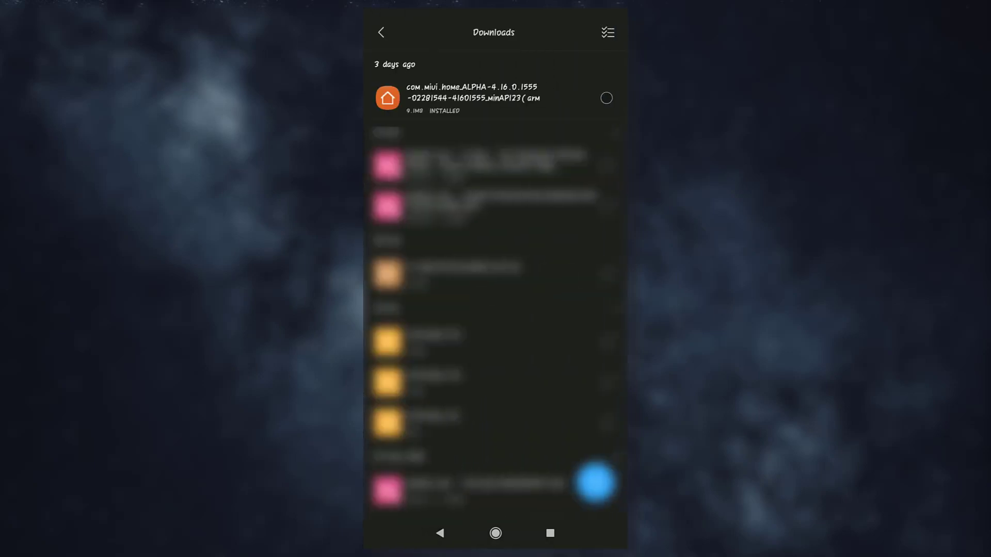
{"action": "left_click", "coordinate": [481, 93]}
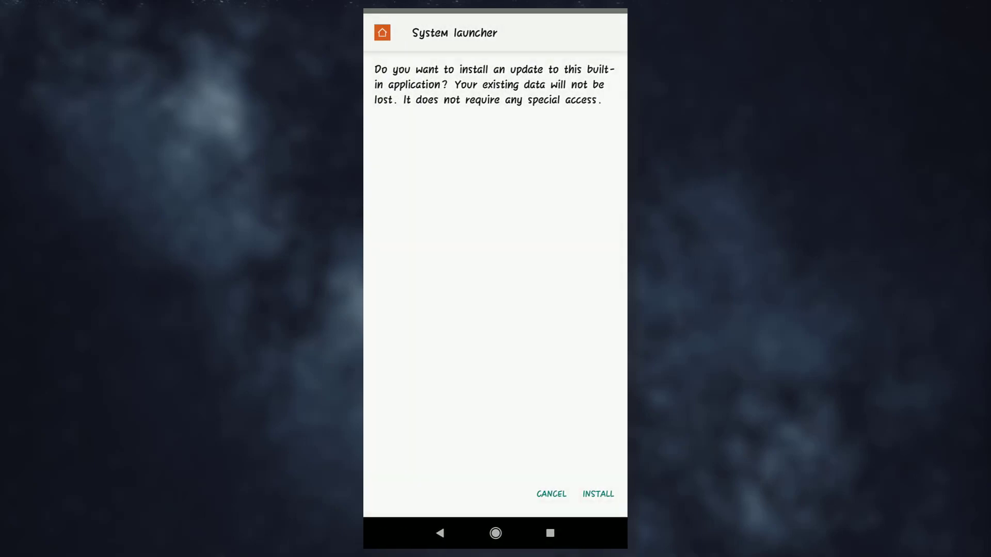
{"action": "left_click", "coordinate": [597, 494]}
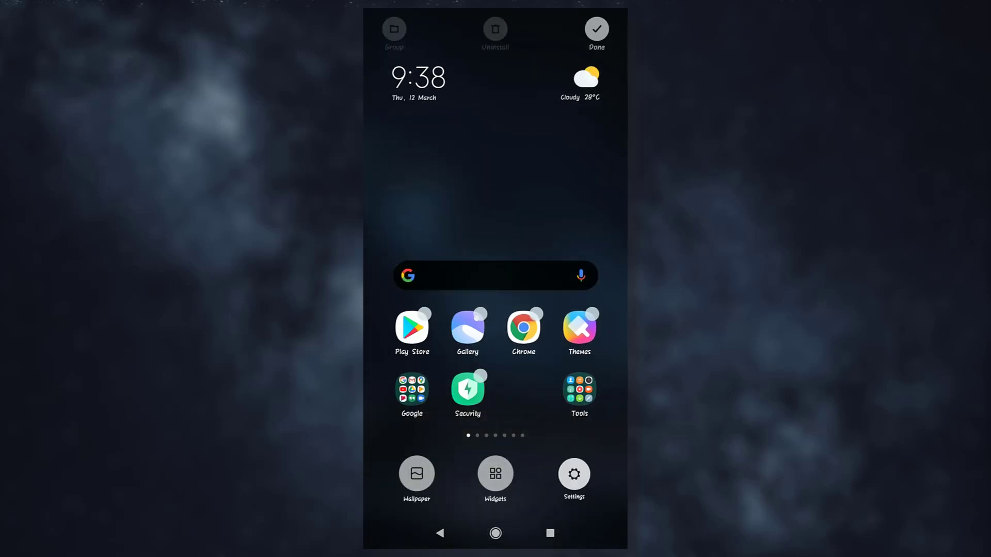
From launcher Settings > Home screen, select the 'With App drawer' layout
{"action": "left_click", "coordinate": [597, 29]}
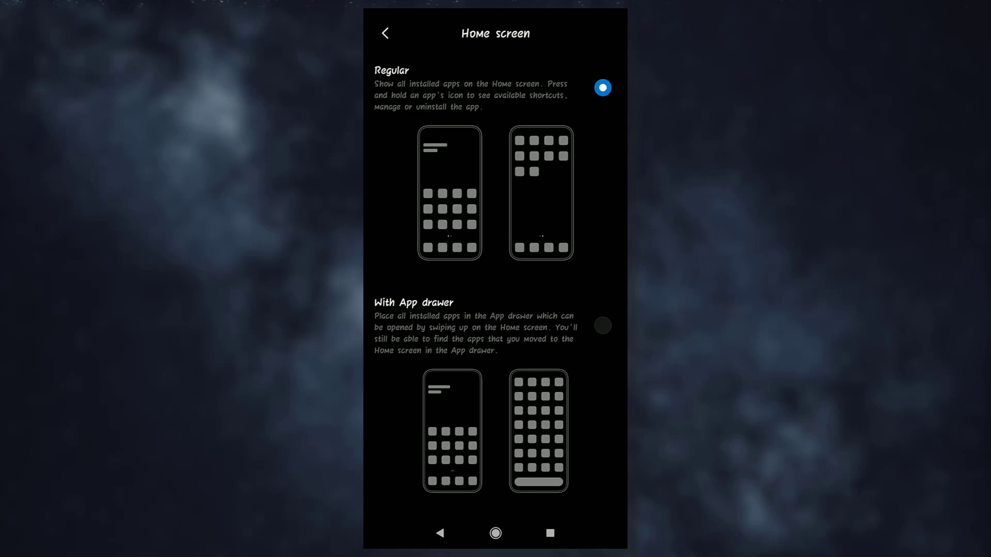
{"action": "left_click", "coordinate": [603, 325]}
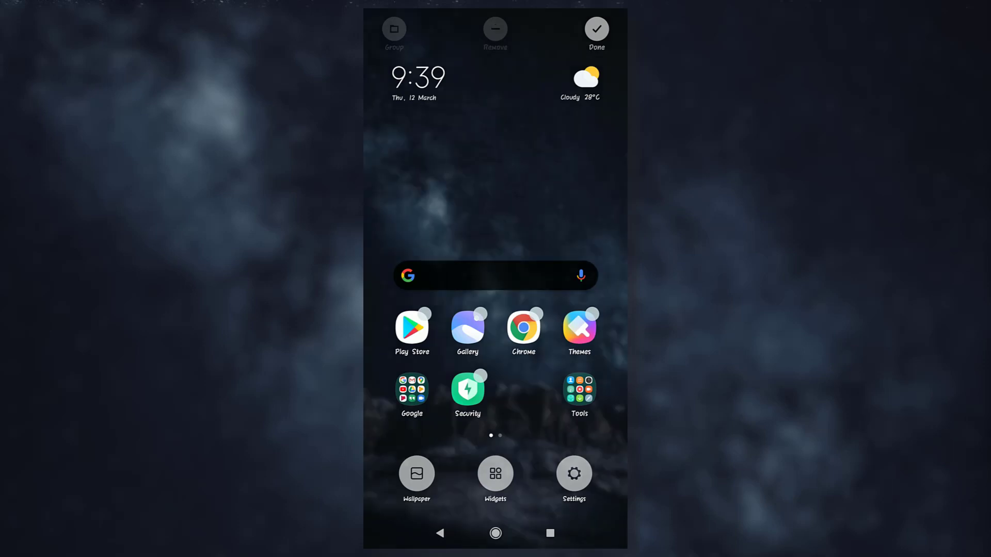
Exit edit mode, browse the Communication and another drawer category, then reach App drawer settings
{"action": "left_click", "coordinate": [597, 29]}
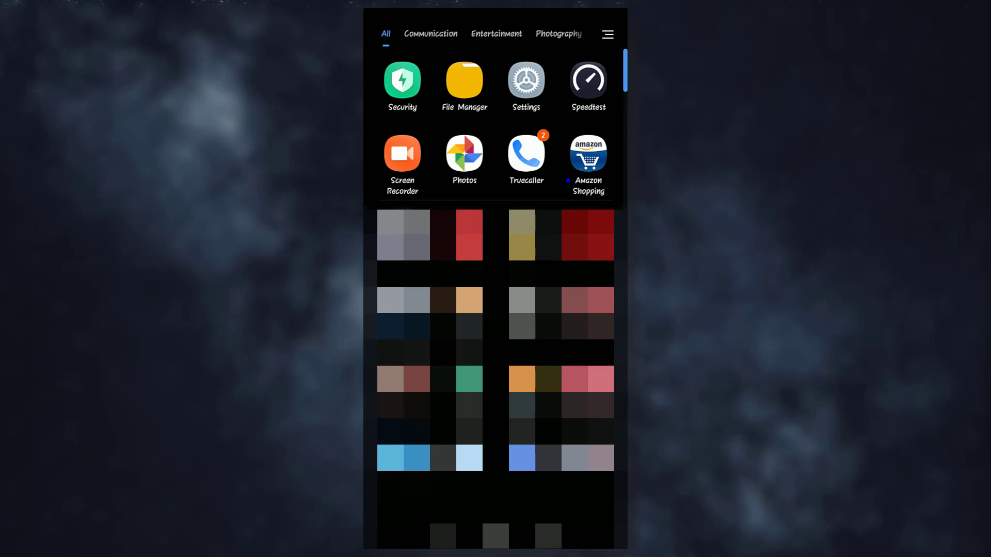
{"action": "left_click", "coordinate": [430, 33]}
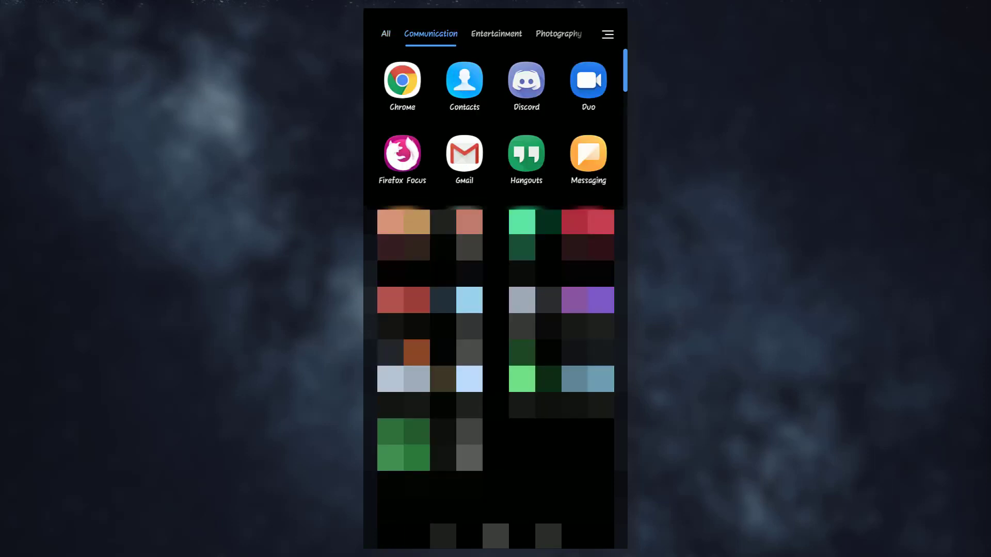
{"action": "left_click", "coordinate": [497, 33]}
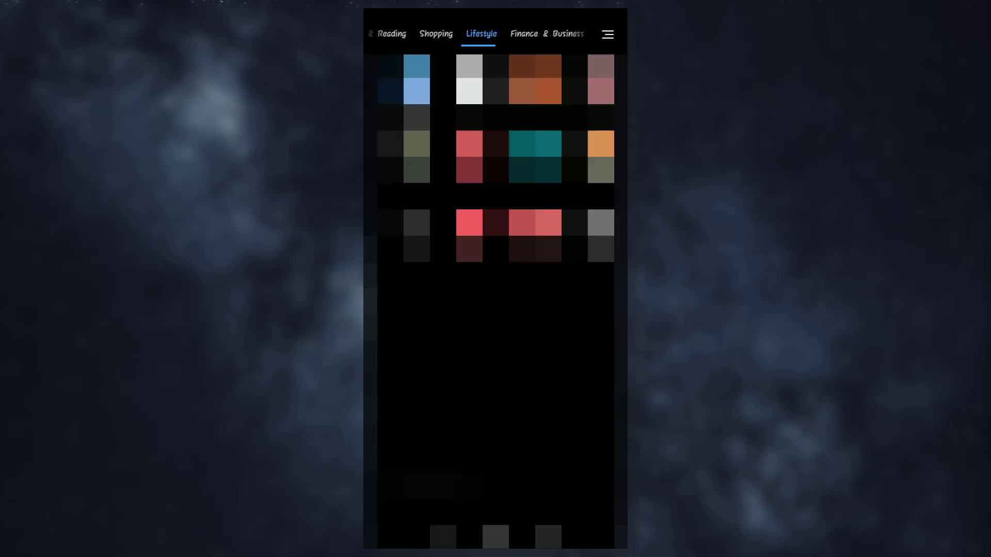
{"action": "left_click", "coordinate": [540, 33]}
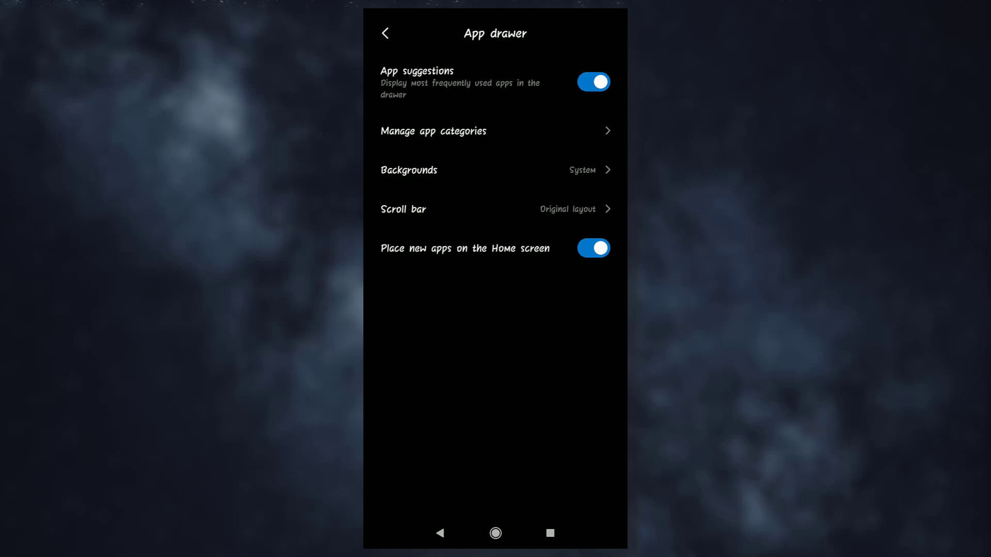
Visit Manage app categories, return, and choose the Light drawer background
{"action": "left_click", "coordinate": [433, 131]}
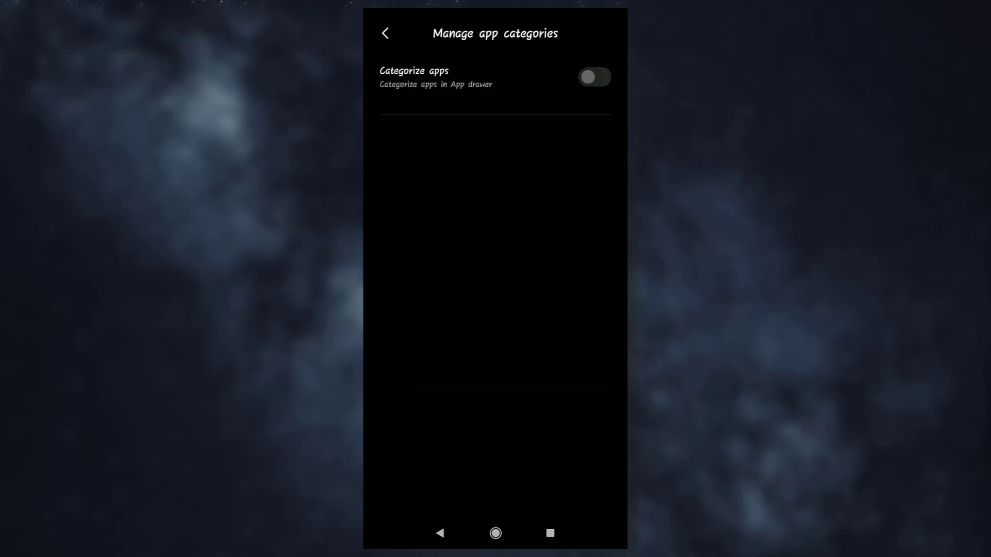
{"action": "left_click", "coordinate": [387, 32]}
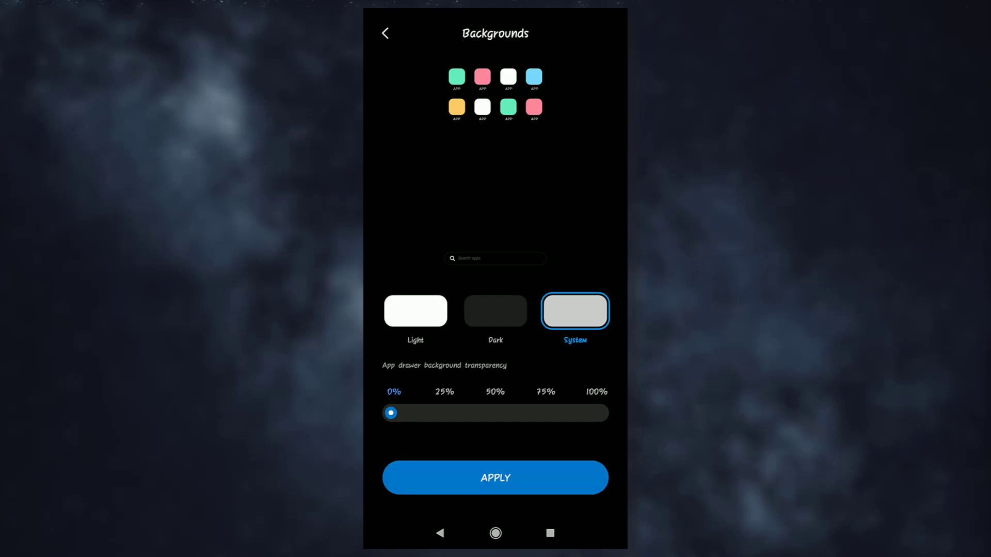
{"action": "left_click", "coordinate": [415, 312]}
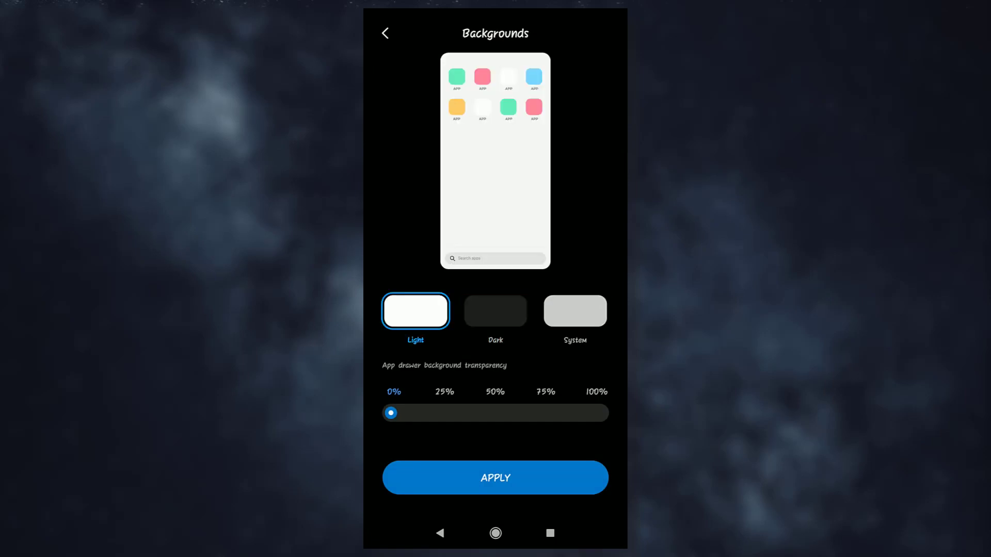
Preview transparency at 25%, 100% and 50%, then apply the drawer background
{"action": "left_click_drag", "start_coordinate": [390, 413], "coordinate": [438, 412]}
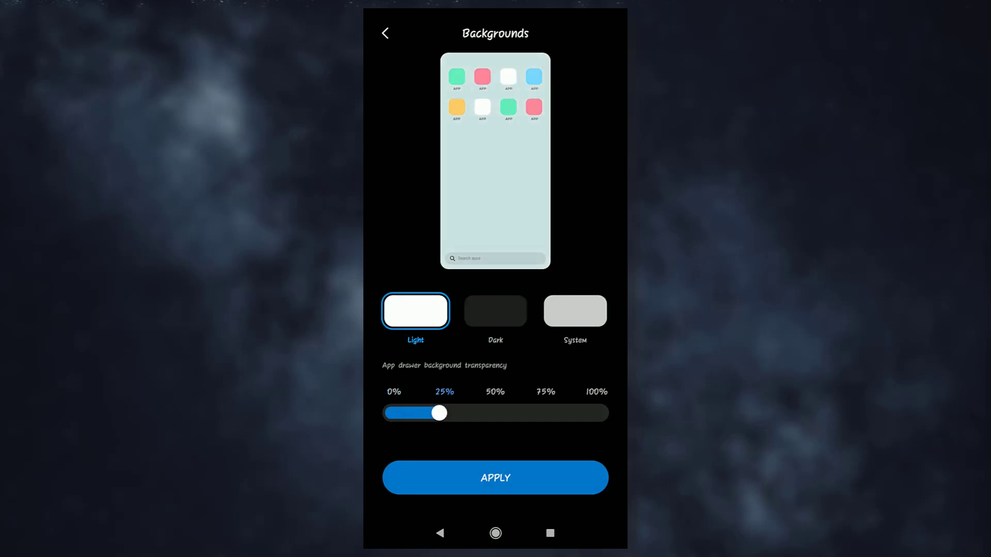
{"action": "left_click_drag", "start_coordinate": [438, 413], "coordinate": [598, 413]}
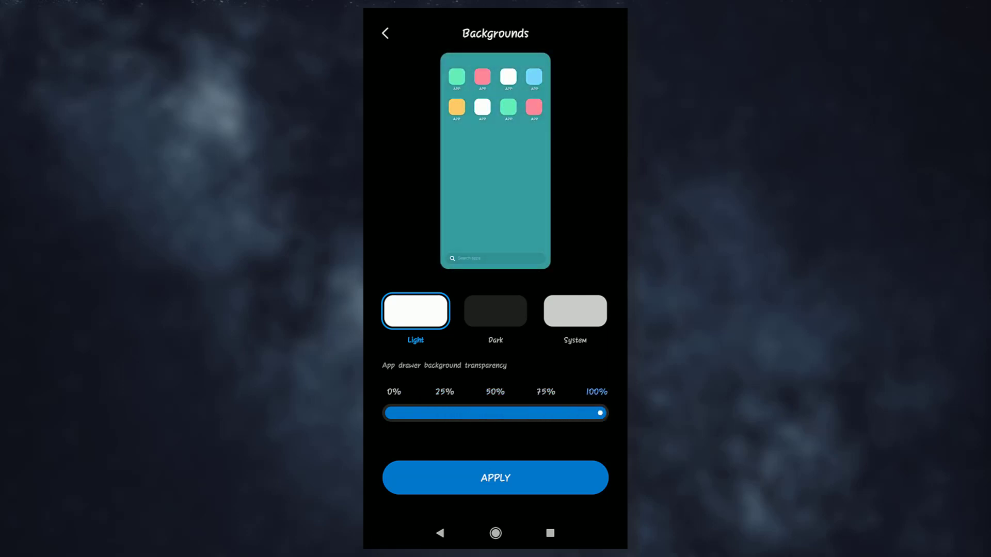
{"action": "left_click_drag", "start_coordinate": [598, 412], "coordinate": [497, 413]}
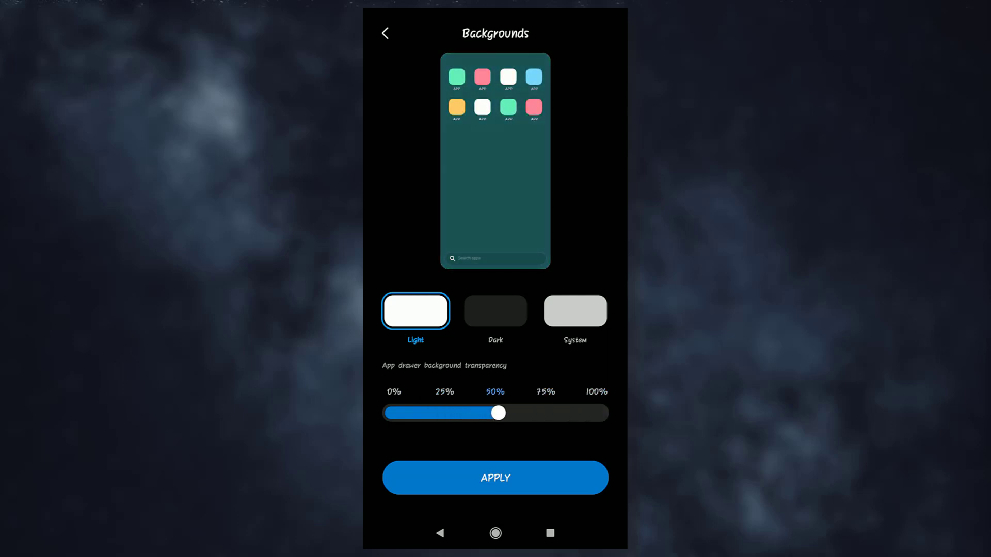
{"action": "left_click", "coordinate": [495, 311]}
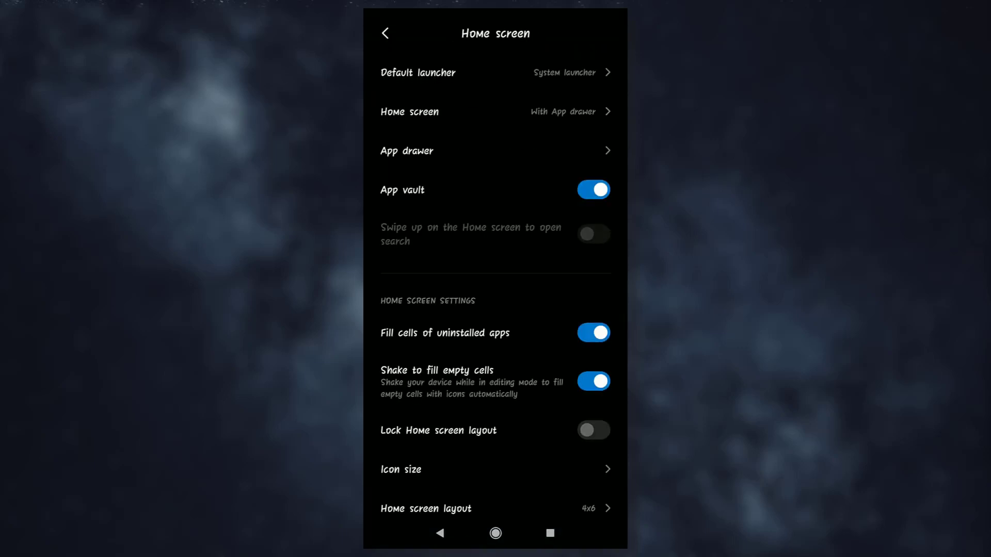
Check the App drawer background shows Dark, back out of settings and finish editing
{"action": "left_click", "coordinate": [407, 151]}
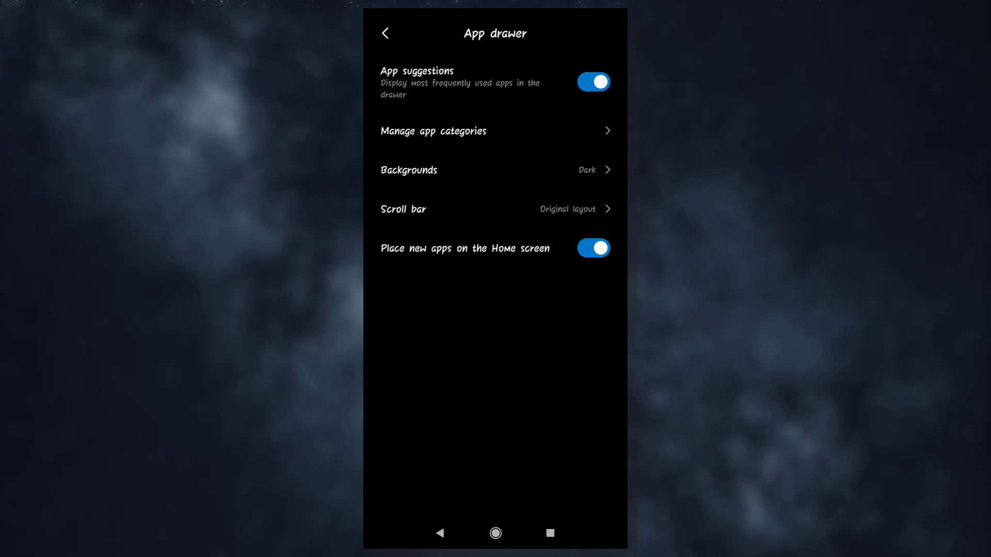
{"action": "left_click", "coordinate": [386, 32]}
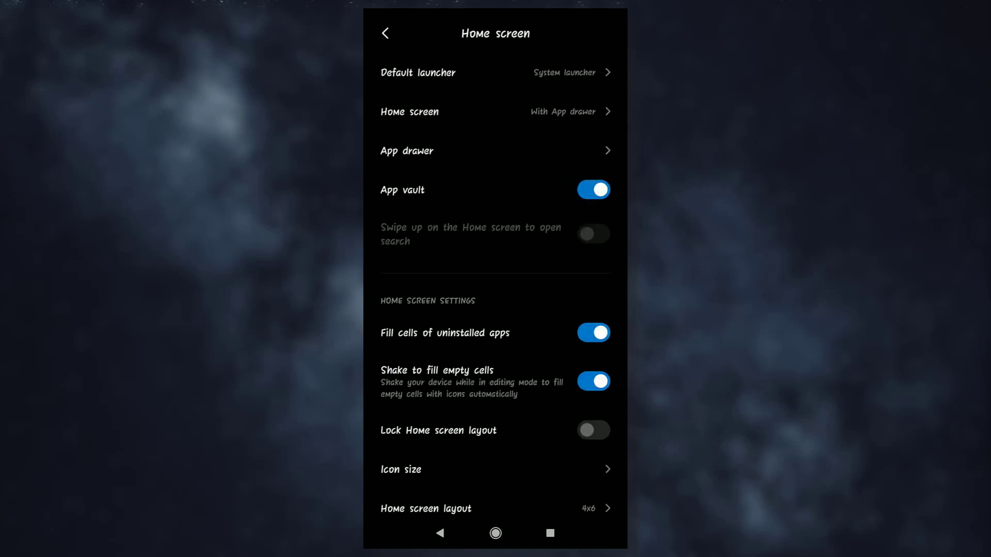
{"action": "left_click", "coordinate": [441, 534]}
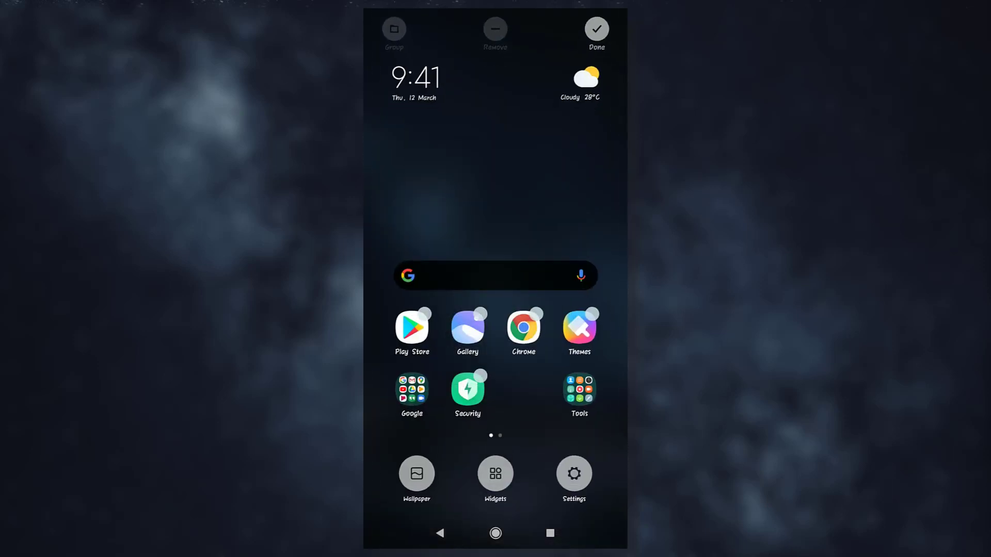
{"action": "left_click", "coordinate": [598, 27]}
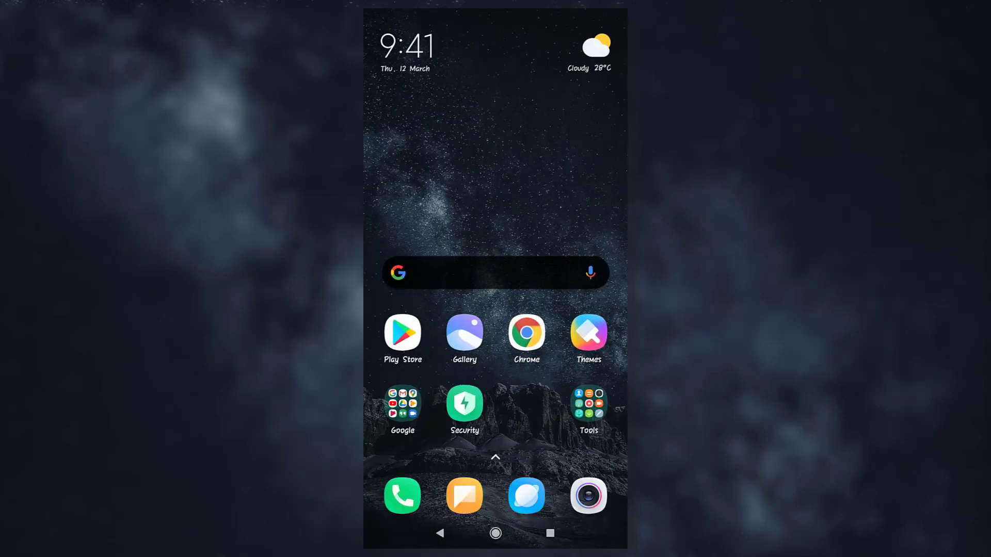